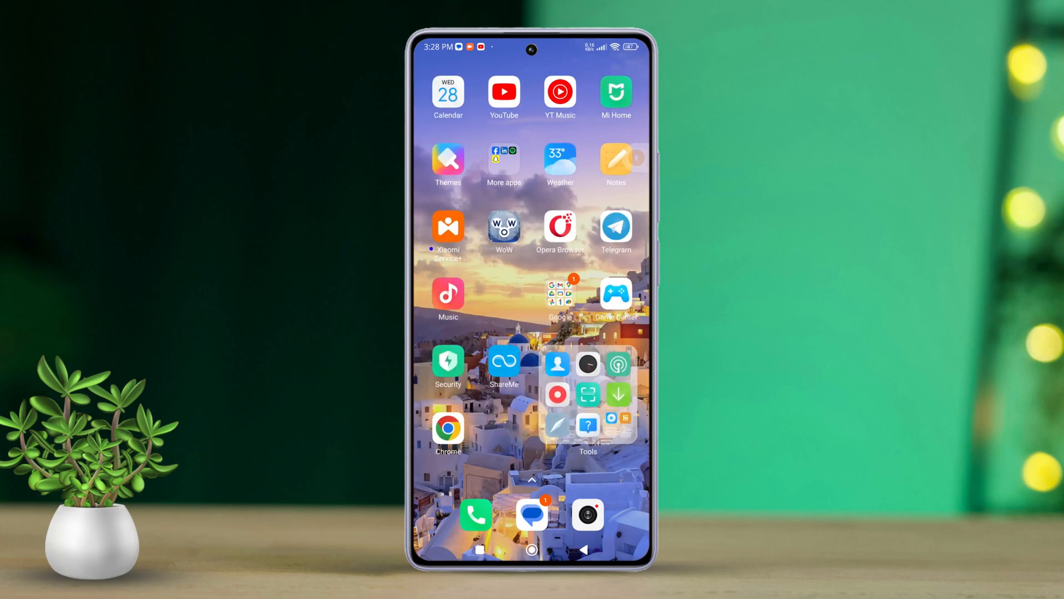
Launch Telegram from the home screen to reach the chat list.
left_click(615, 228)
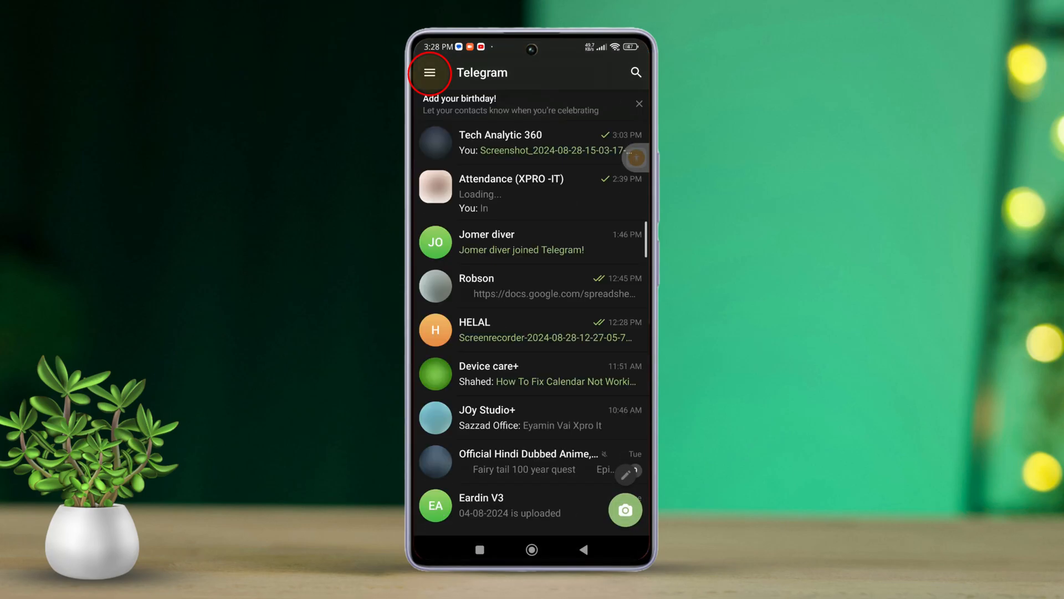
Go to Telegram Settings via the side menu and scroll to the settings categories.
left_click(429, 73)
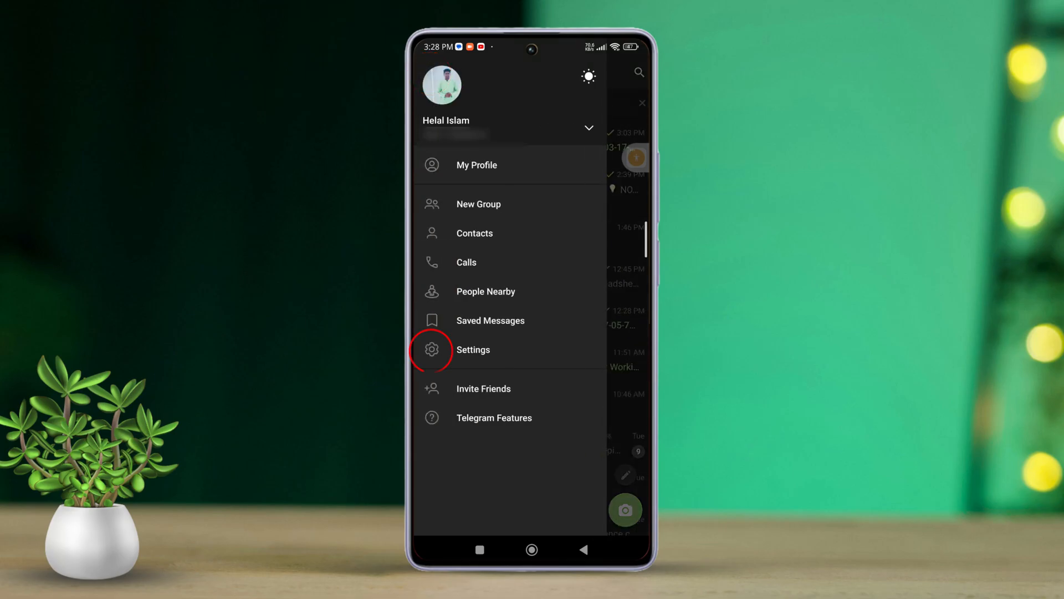
left_click(473, 349)
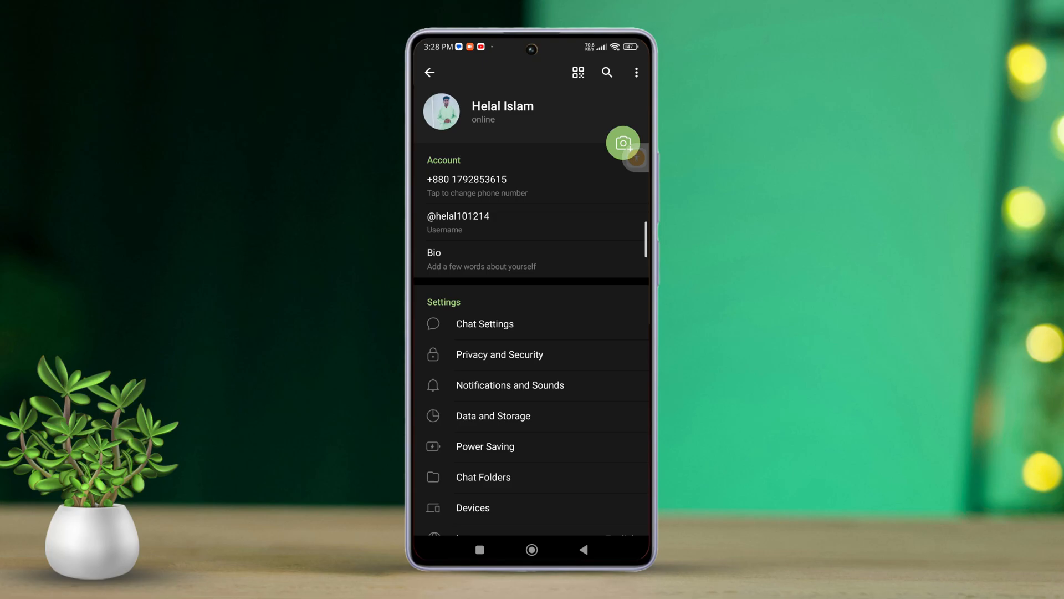
scroll("down", 3)
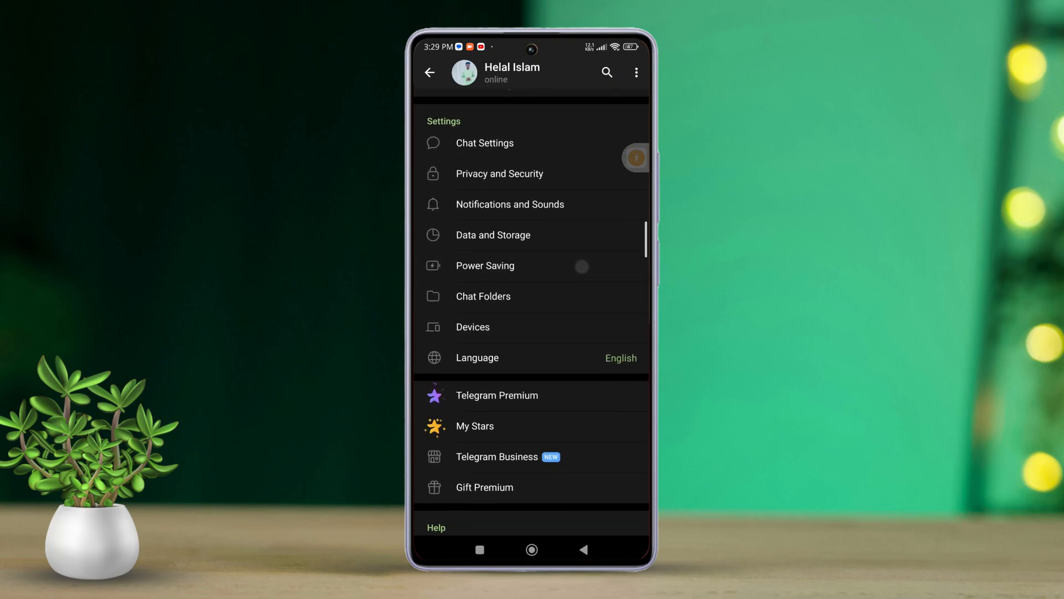
In Notifications and Sounds, change call Vibrate from Default to Disabled.
left_click(509, 205)
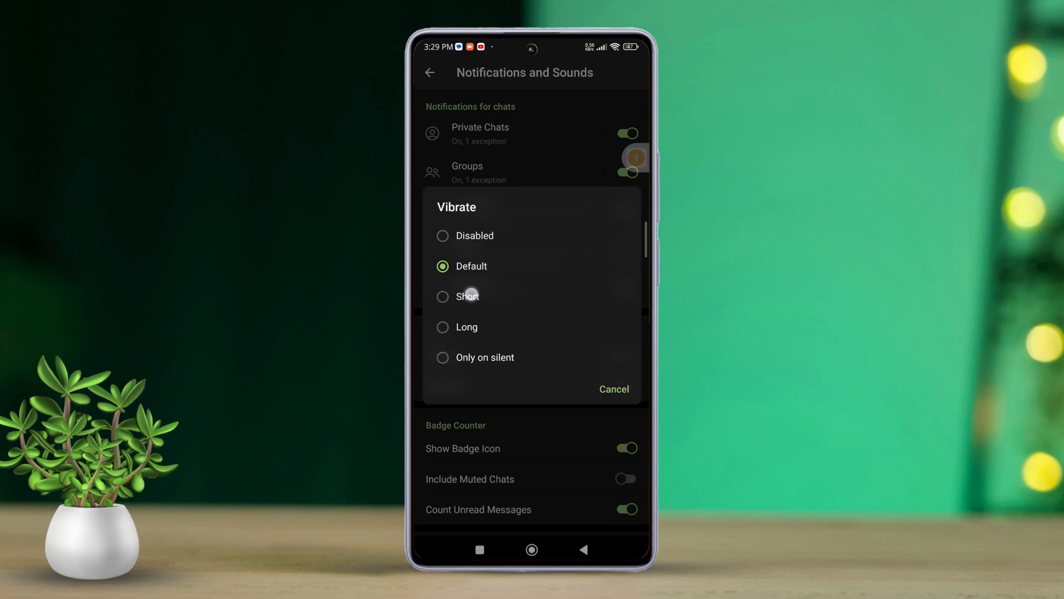
left_click(467, 296)
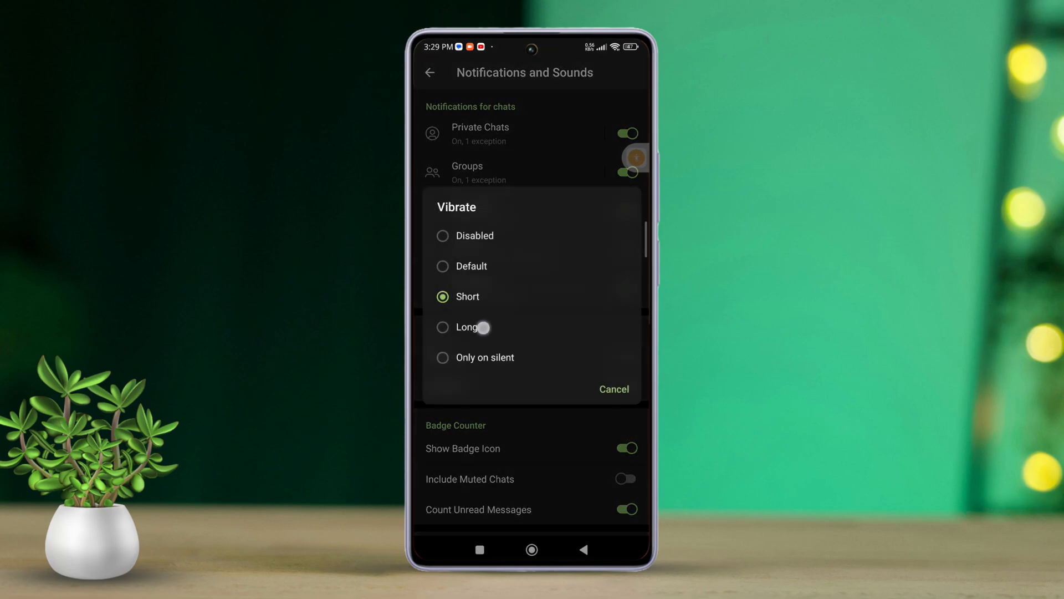
left_click(467, 326)
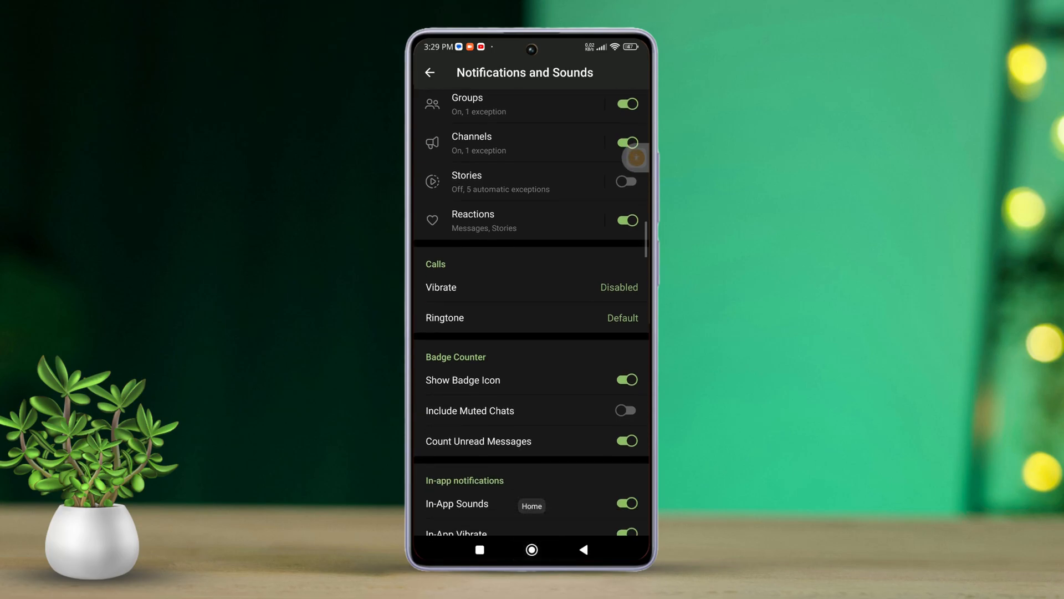
Leave Telegram and swipe back to the main home screen page.
left_click(531, 550)
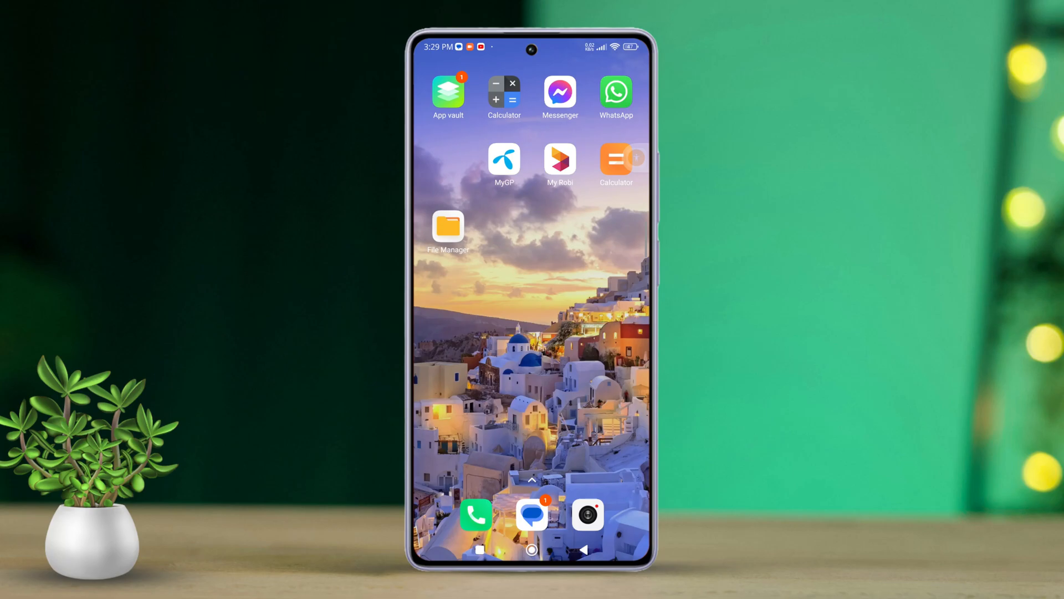
scroll("left", 3)
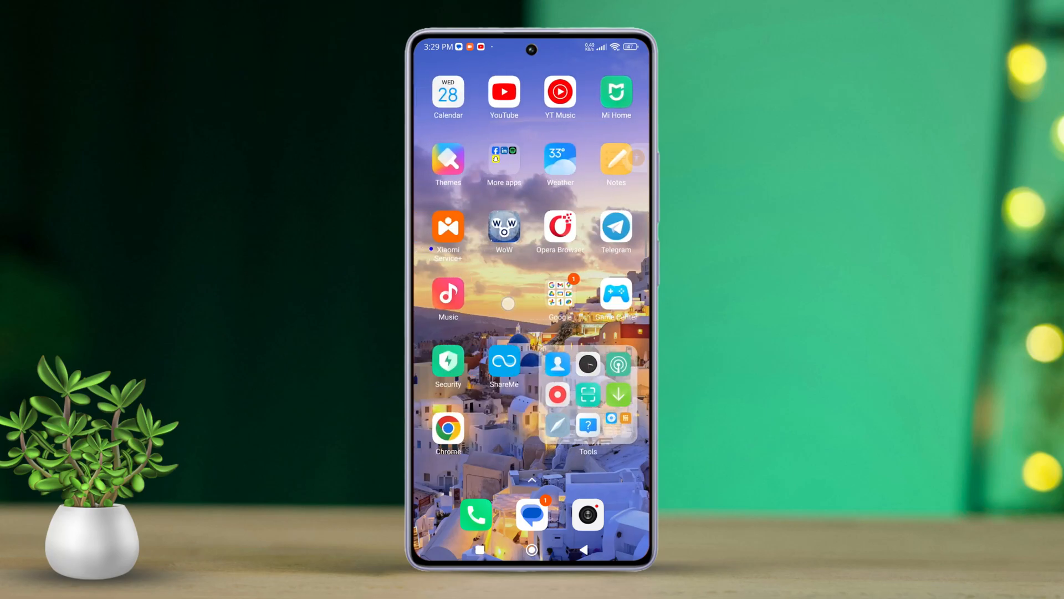